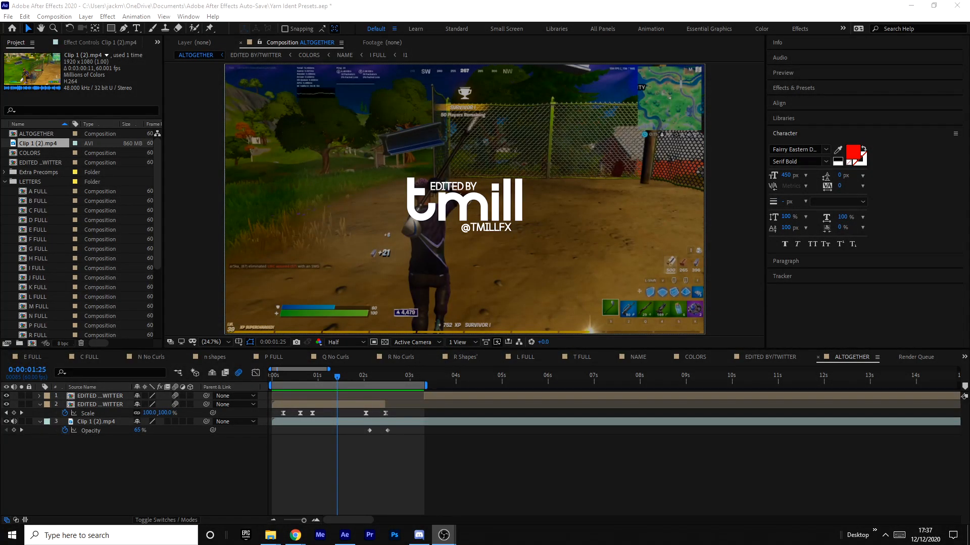
# Collapse the LETTERS folder of letter precomps in the Project panel.
pyautogui.click(337, 376)
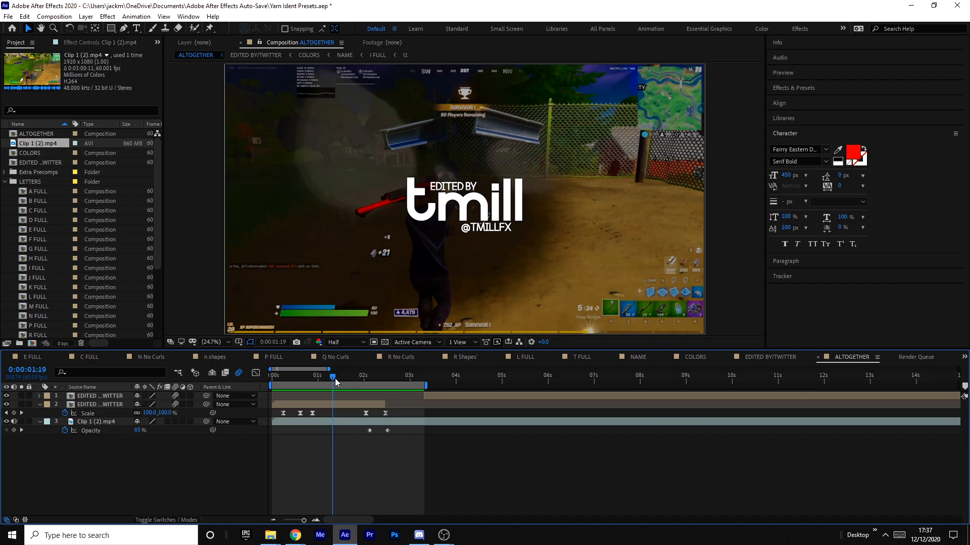
pyautogui.moveTo(334, 382)
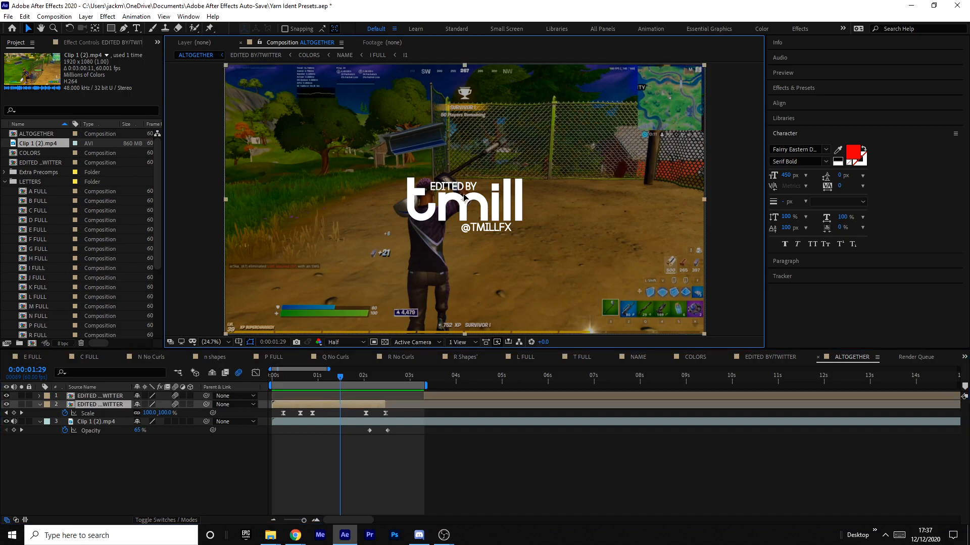
pyautogui.moveTo(171, 238)
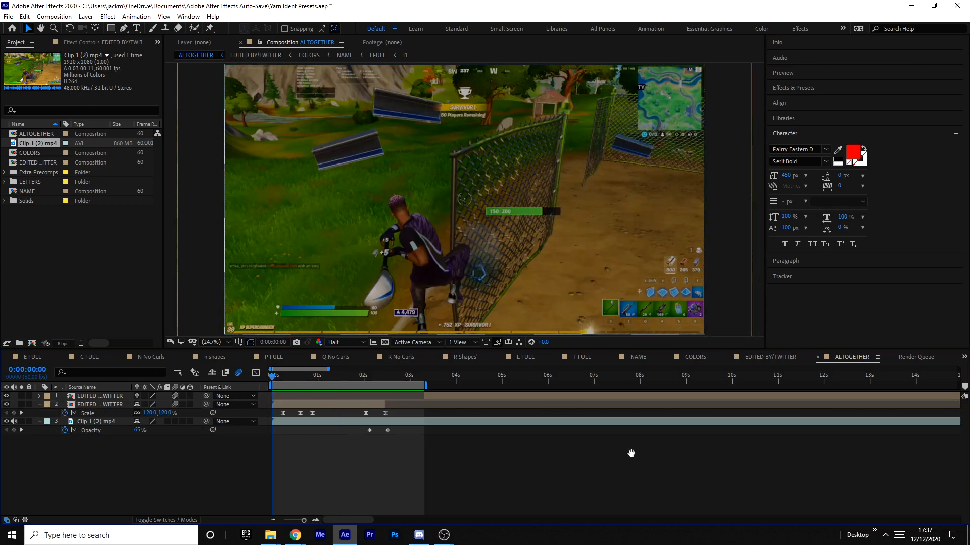
pyautogui.click(331, 376)
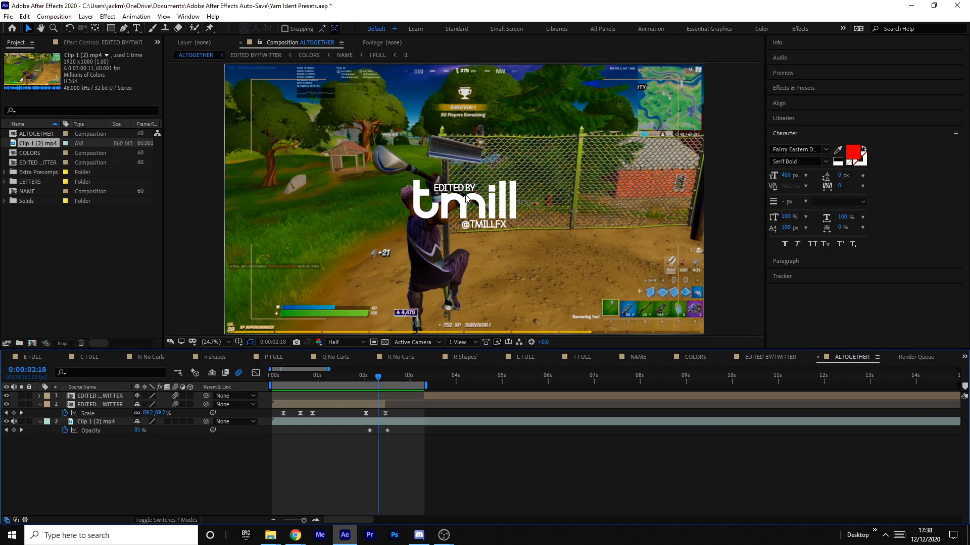
pyautogui.moveTo(500, 242)
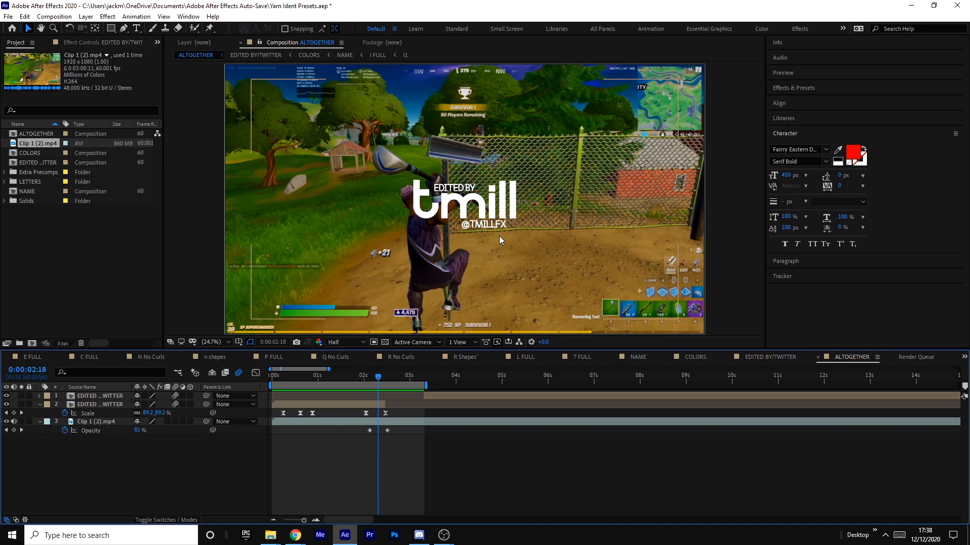
pyautogui.moveTo(519, 259)
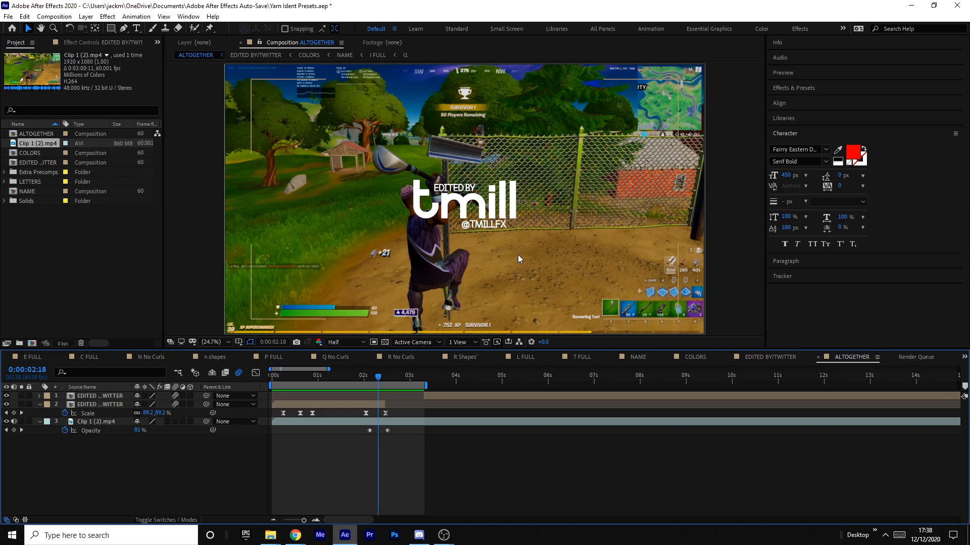
pyautogui.moveTo(470, 258)
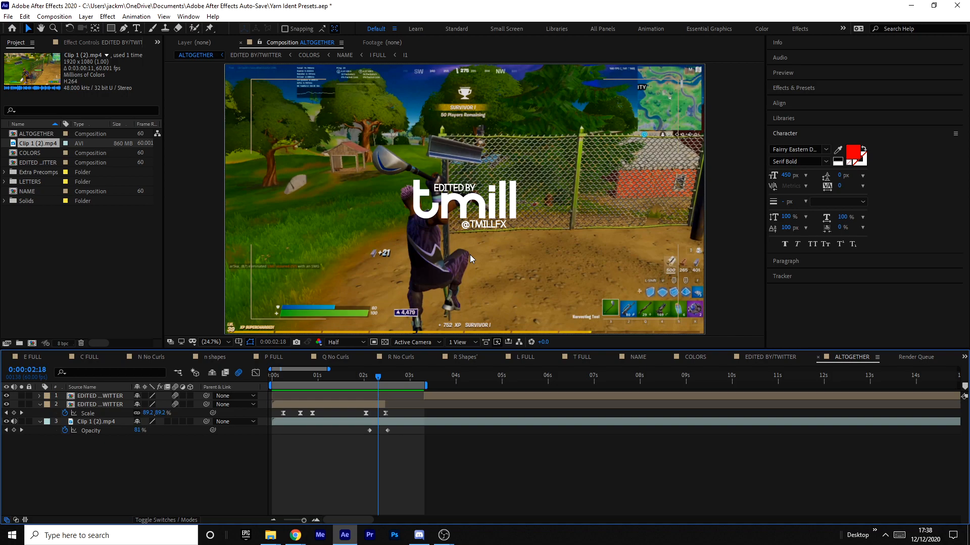
pyautogui.moveTo(448, 284)
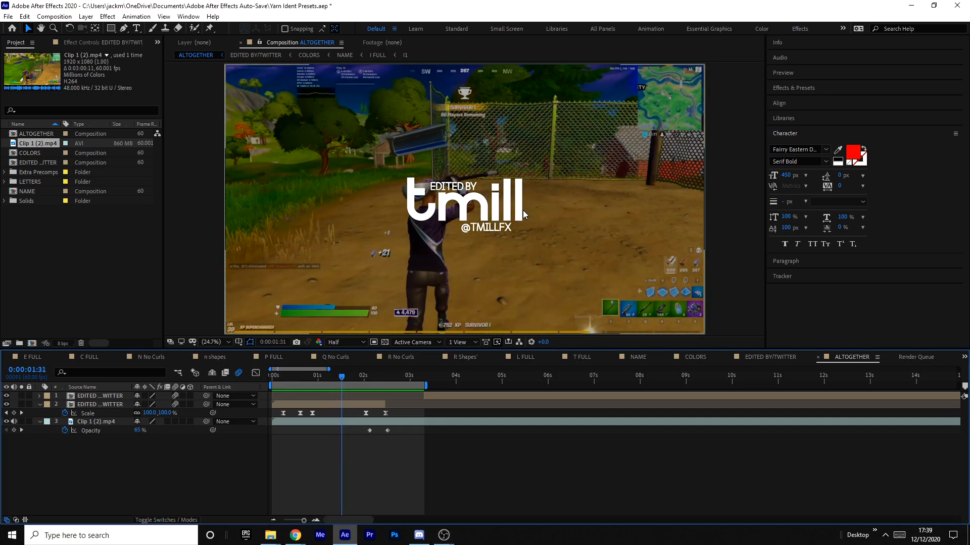
pyautogui.moveTo(559, 211)
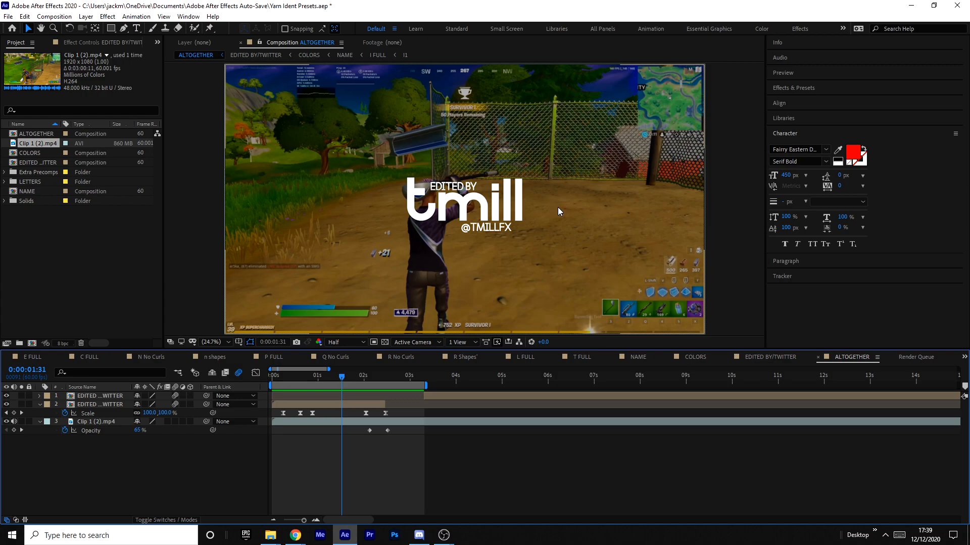
pyautogui.moveTo(454, 253)
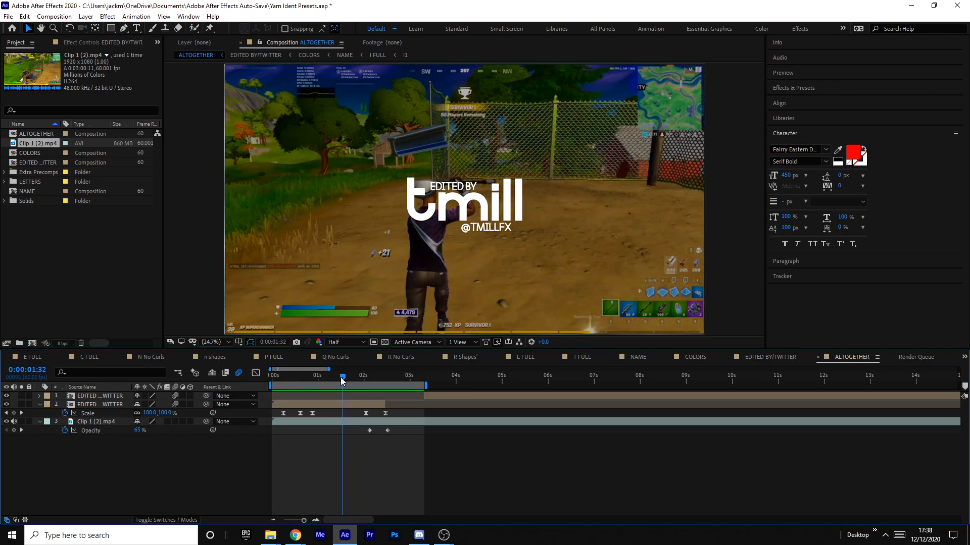
pyautogui.moveTo(341, 376); pyautogui.dragTo(347, 376)
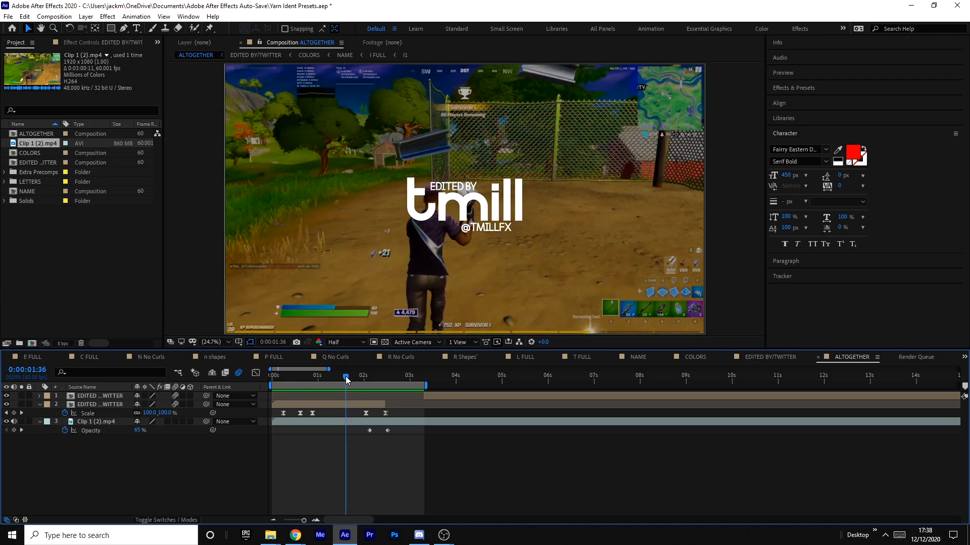